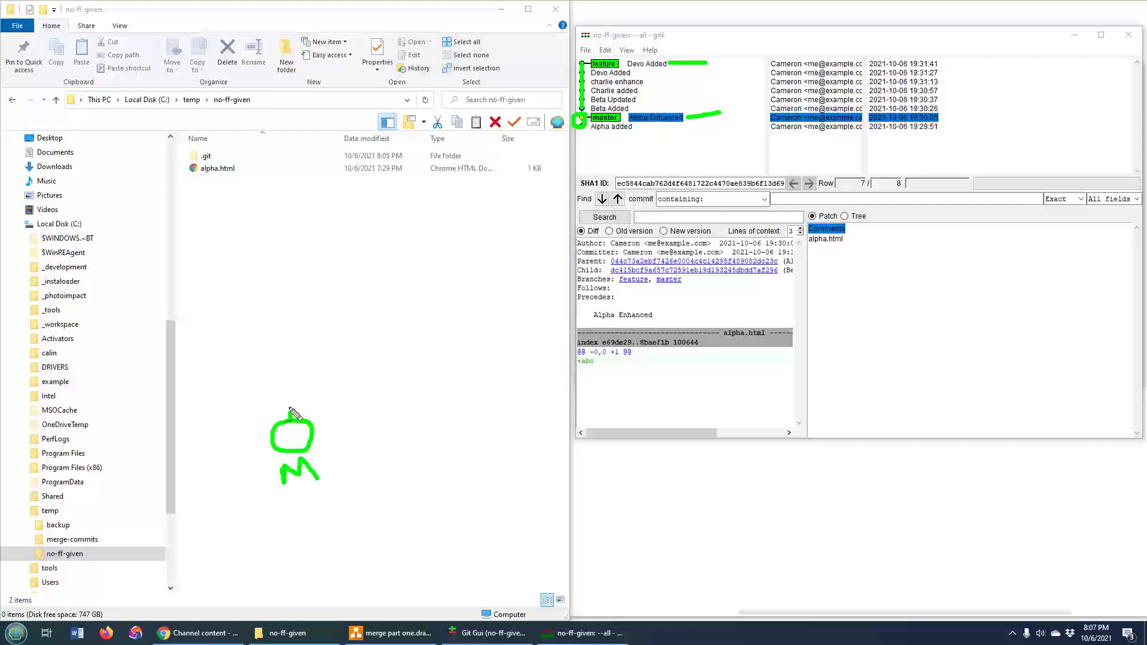
Step: Start Git Bash in the no-ff-given folder and switch to feature, then back to master
left_click_drag(293, 425, 286, 373)
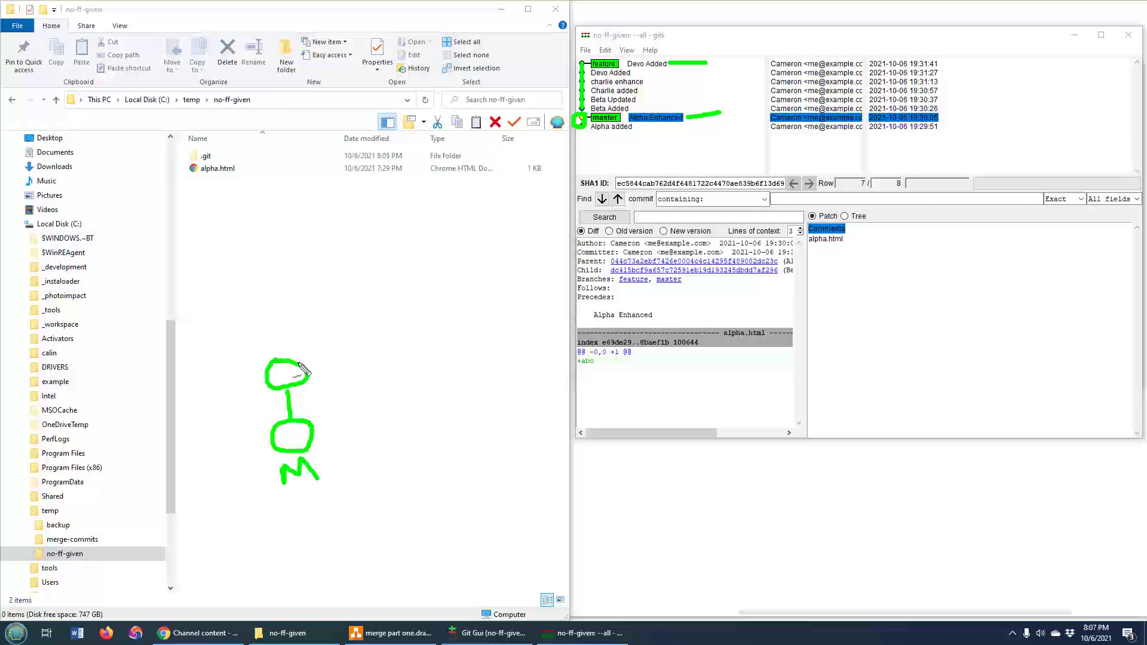
left_click_drag(292, 366, 365, 314)
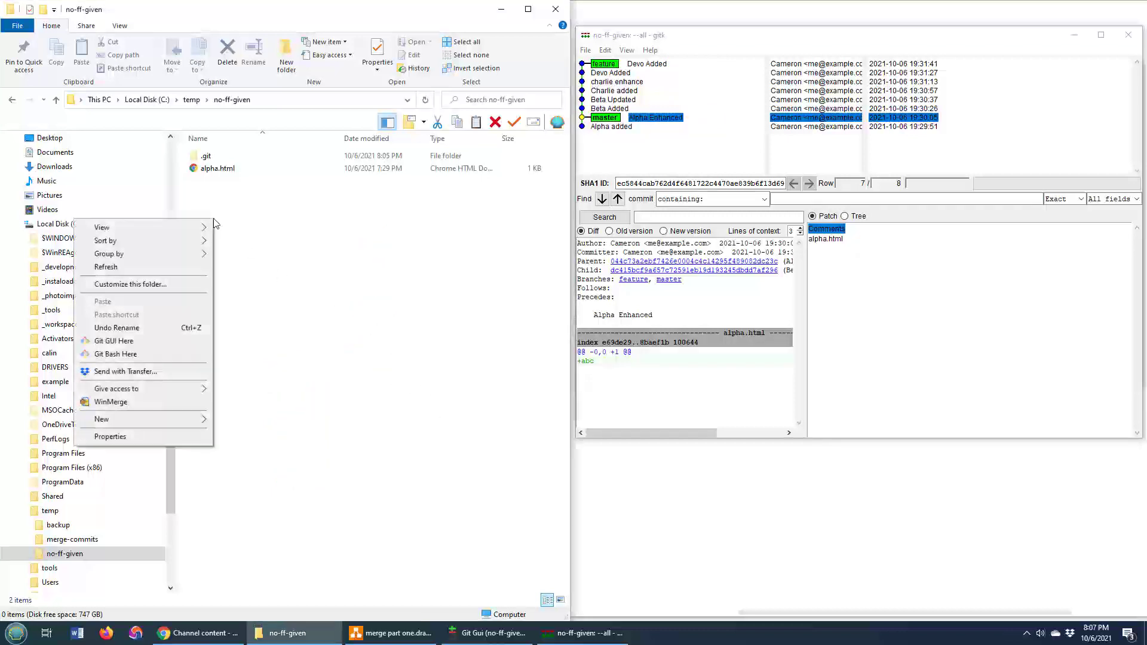
left_click(115, 353)
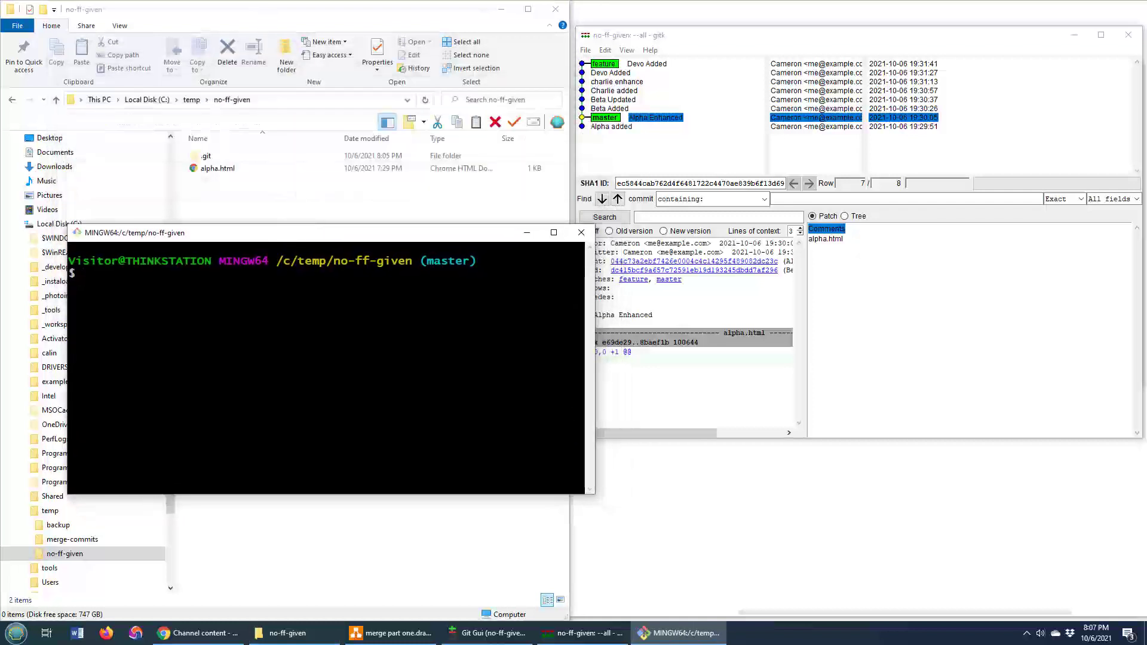
type("git switch feature")
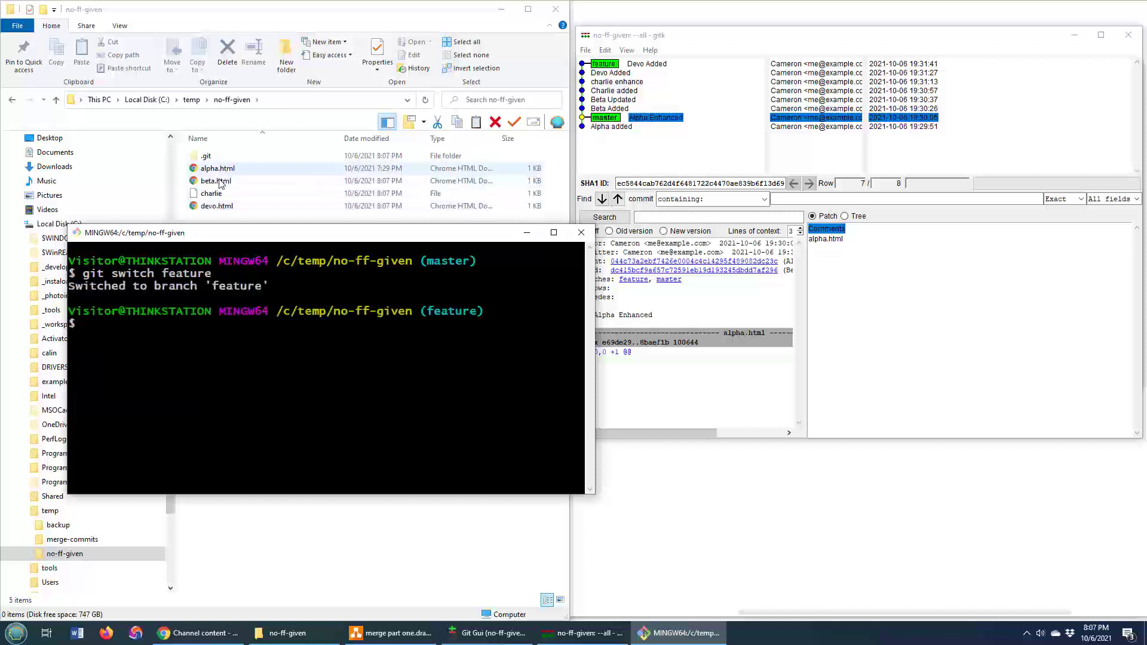
left_click(186, 337)
type("git m")
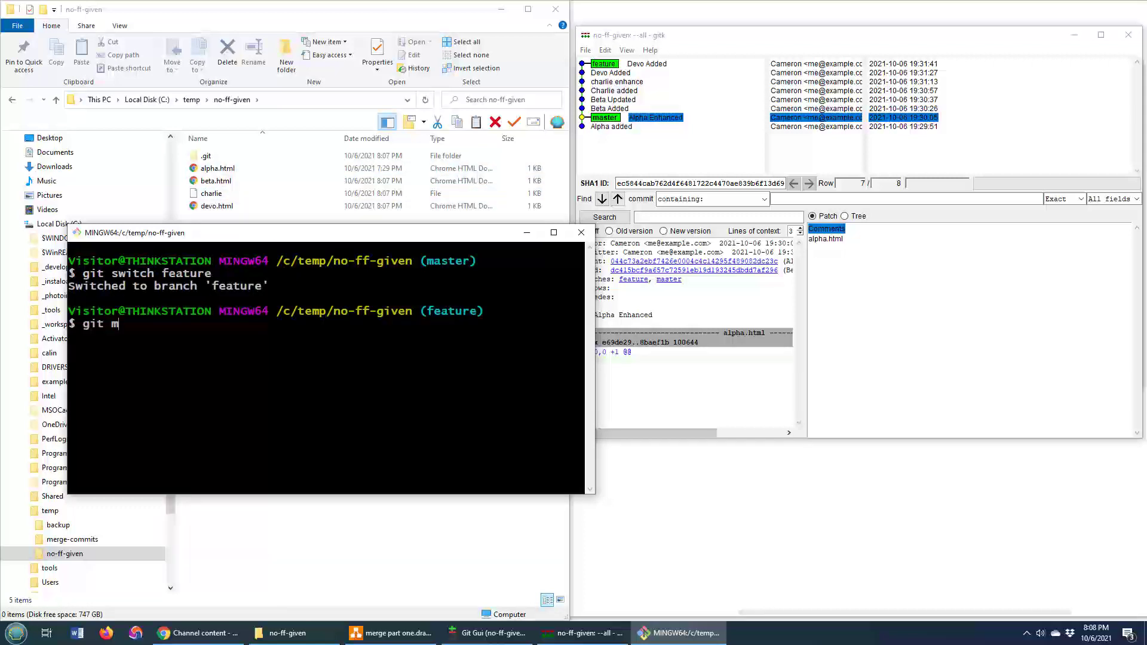
type("as")
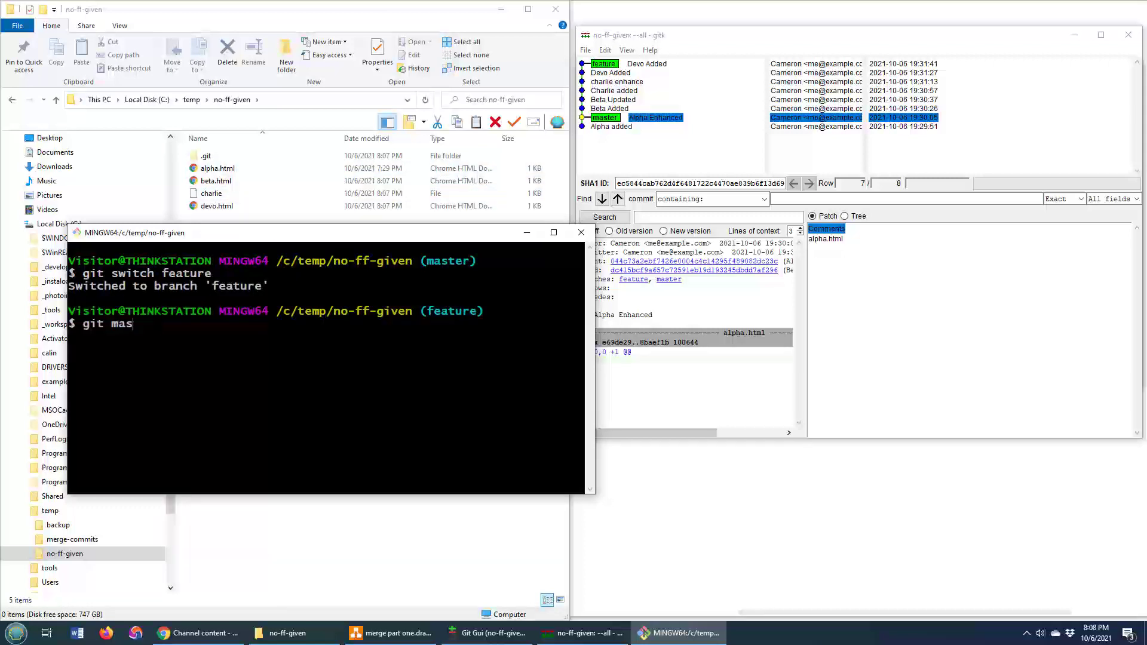
key("BackSpace")
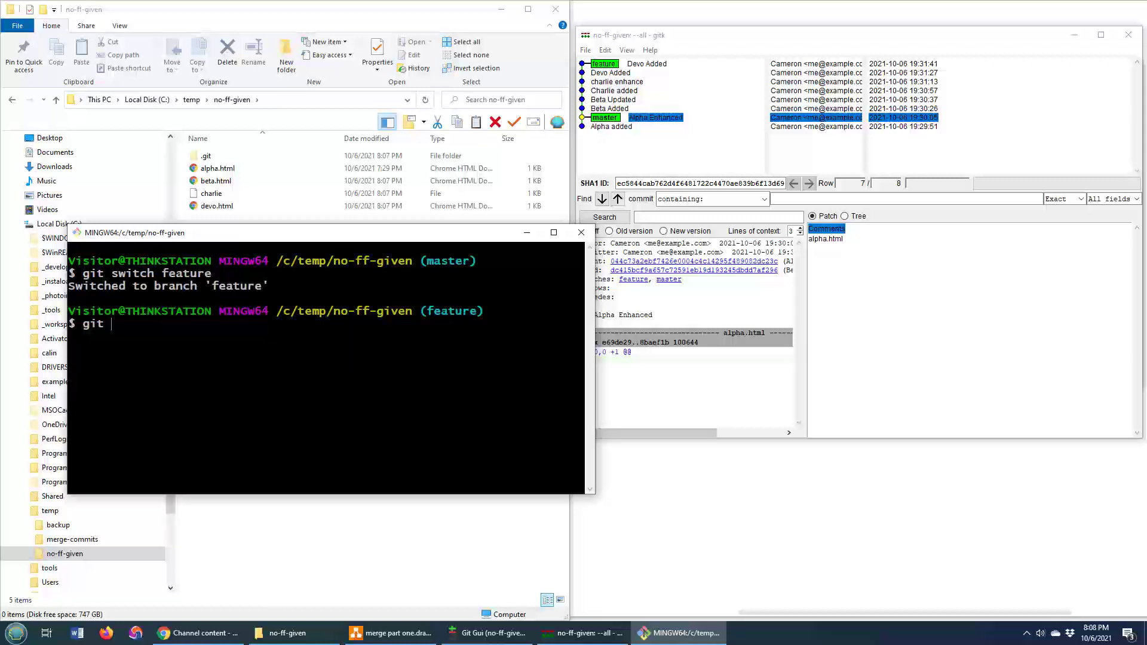
type("switch master")
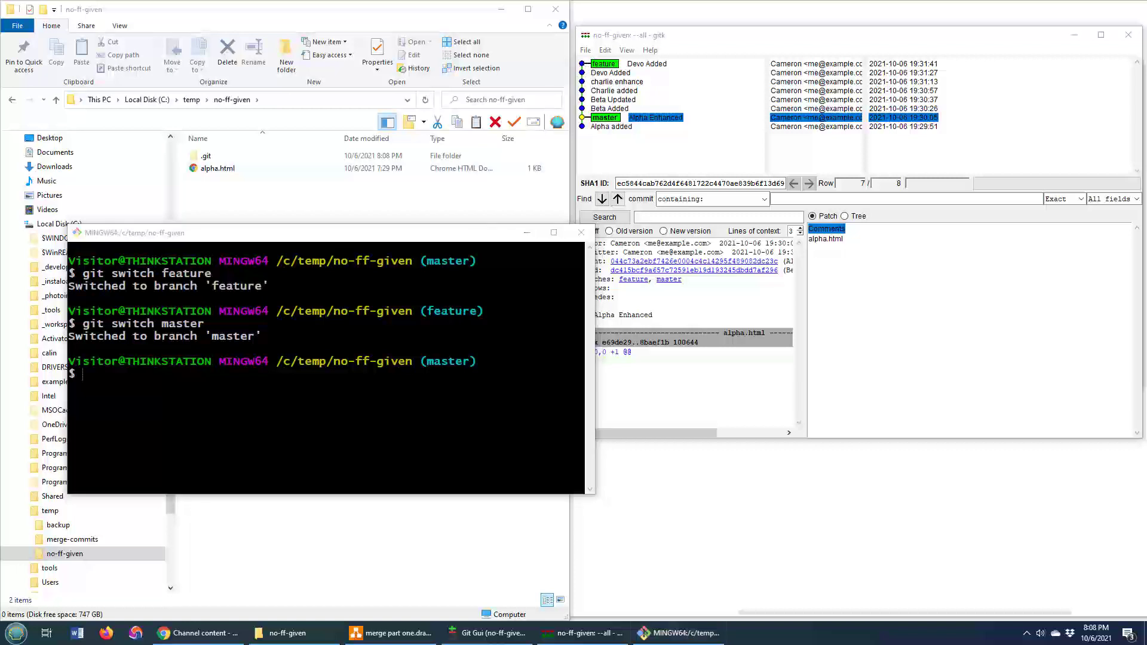
Step: Merge feature into master with --no-ff to force a separate merge commit
type("git merge")
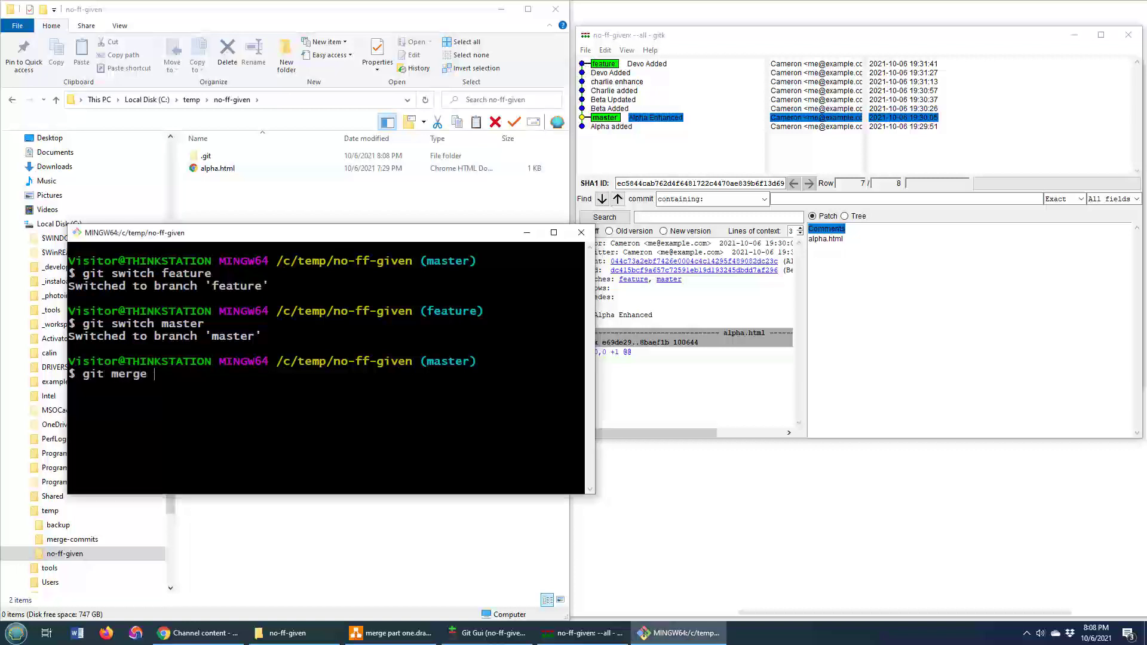
type("feature")
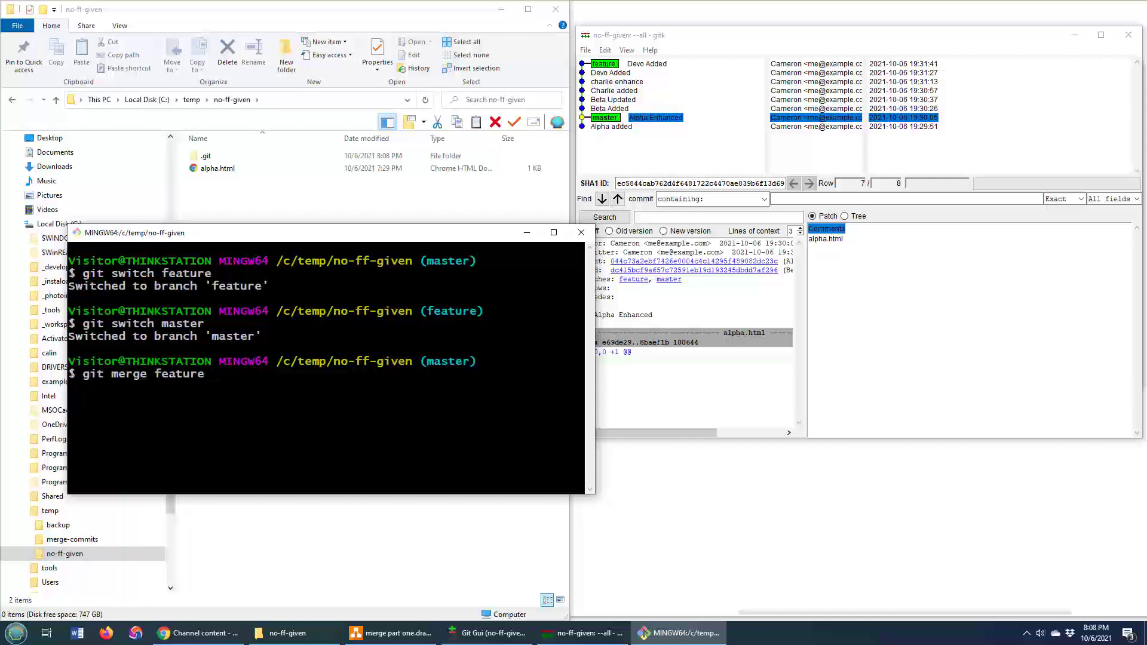
type("--")
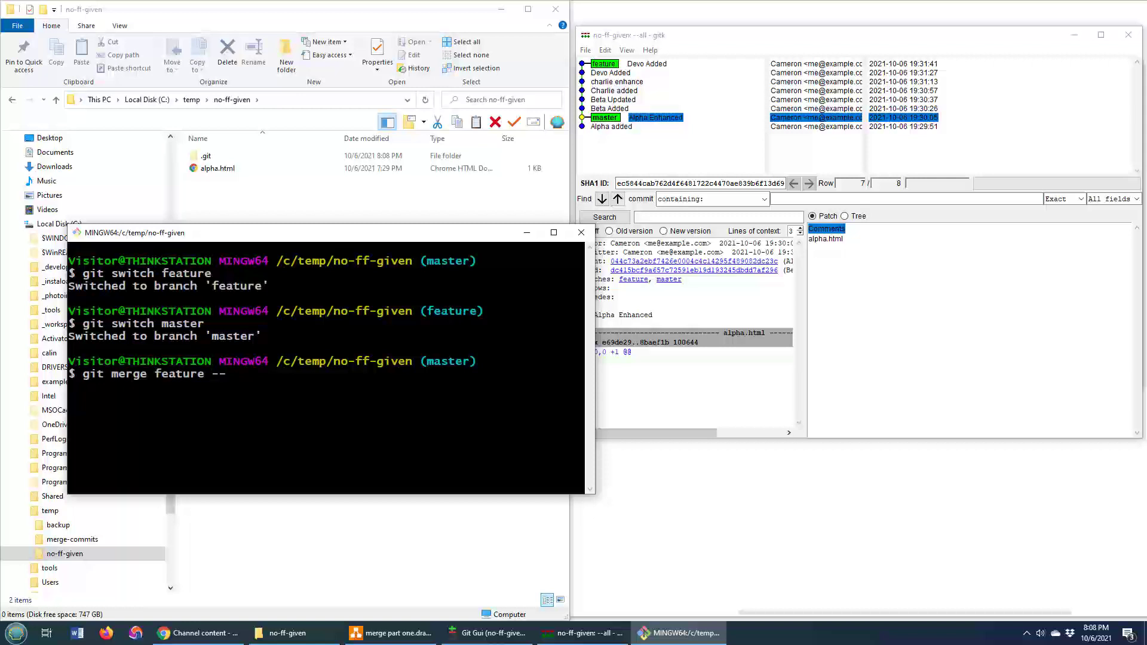
type("no-ff")
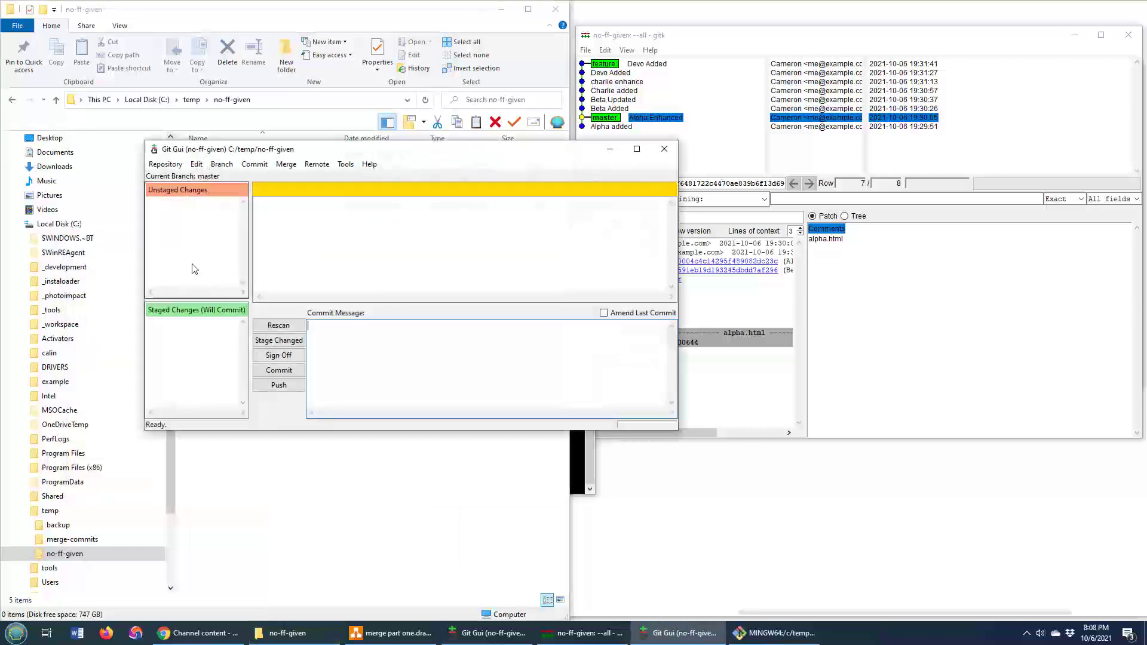
Step: Visualize all branch history from Git Gui's Repository menu, launching gitk
left_click(165, 163)
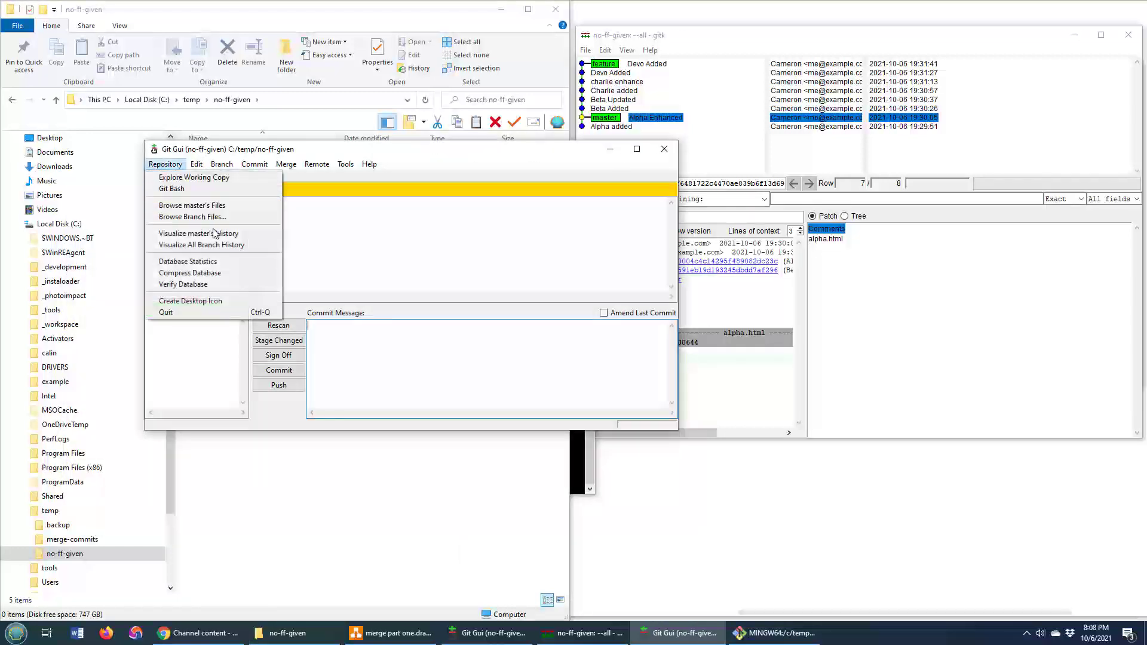
left_click(202, 245)
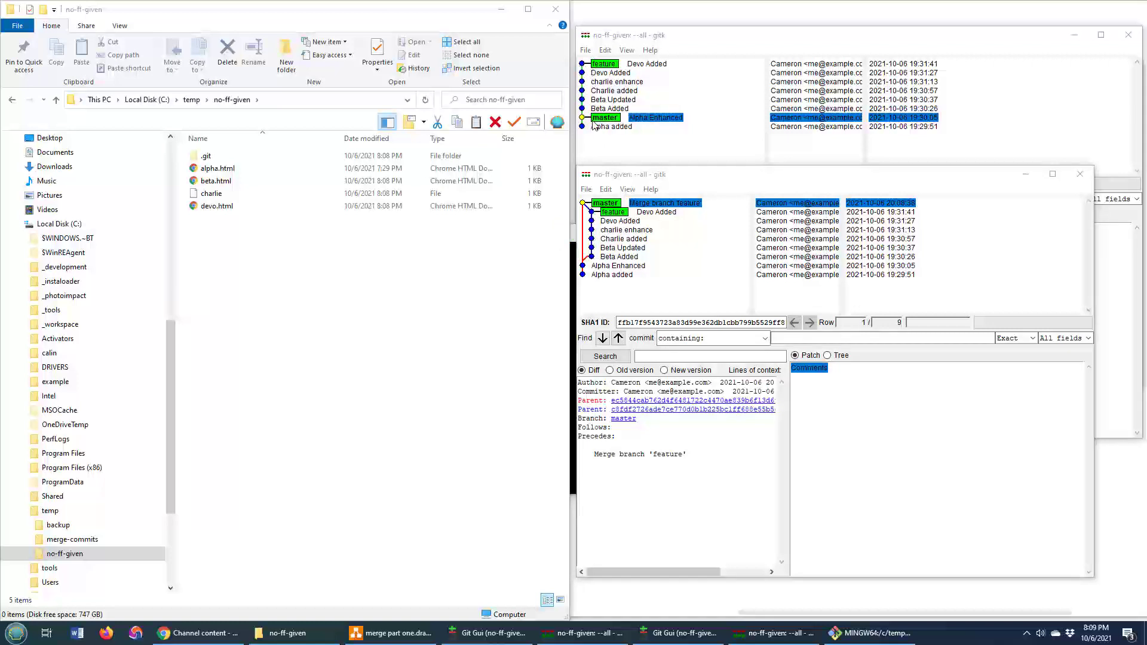
mouse_move(595, 141)
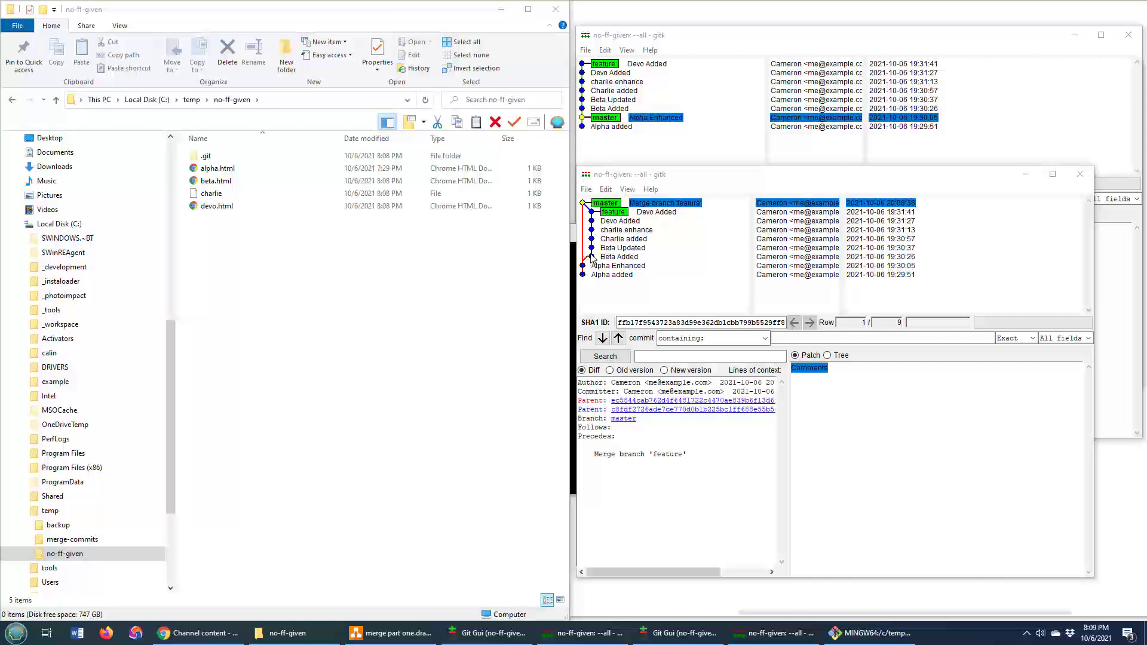
mouse_move(592, 259)
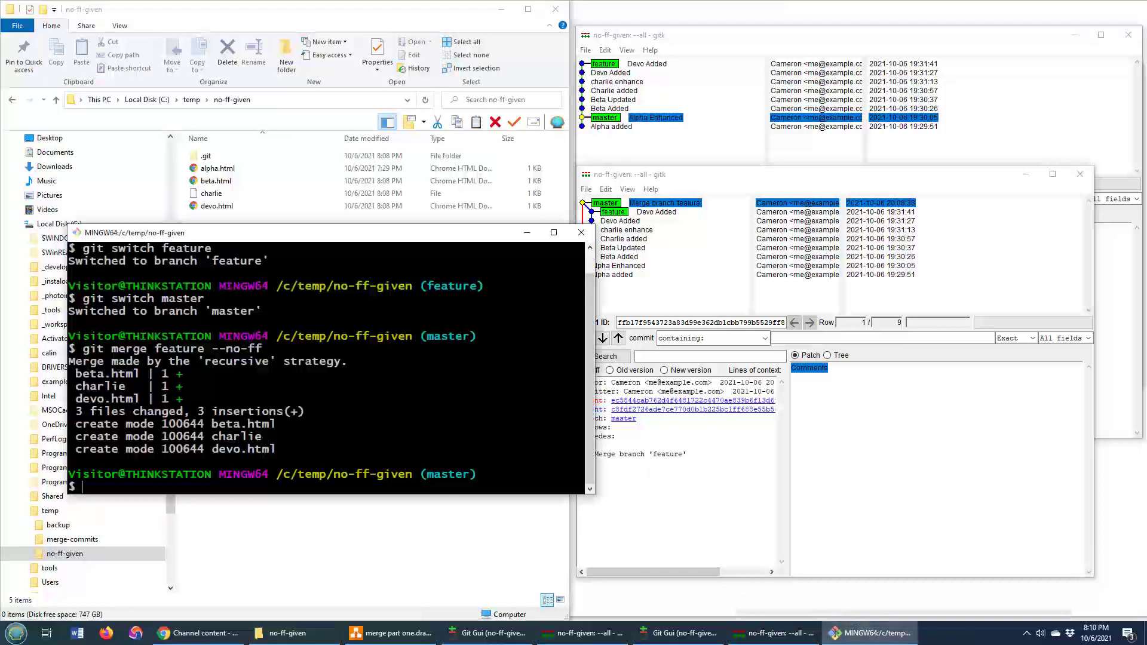
Step: Show git log --oneline --graph --all, then begin the reset command
type("git log --oneline --graph --all")
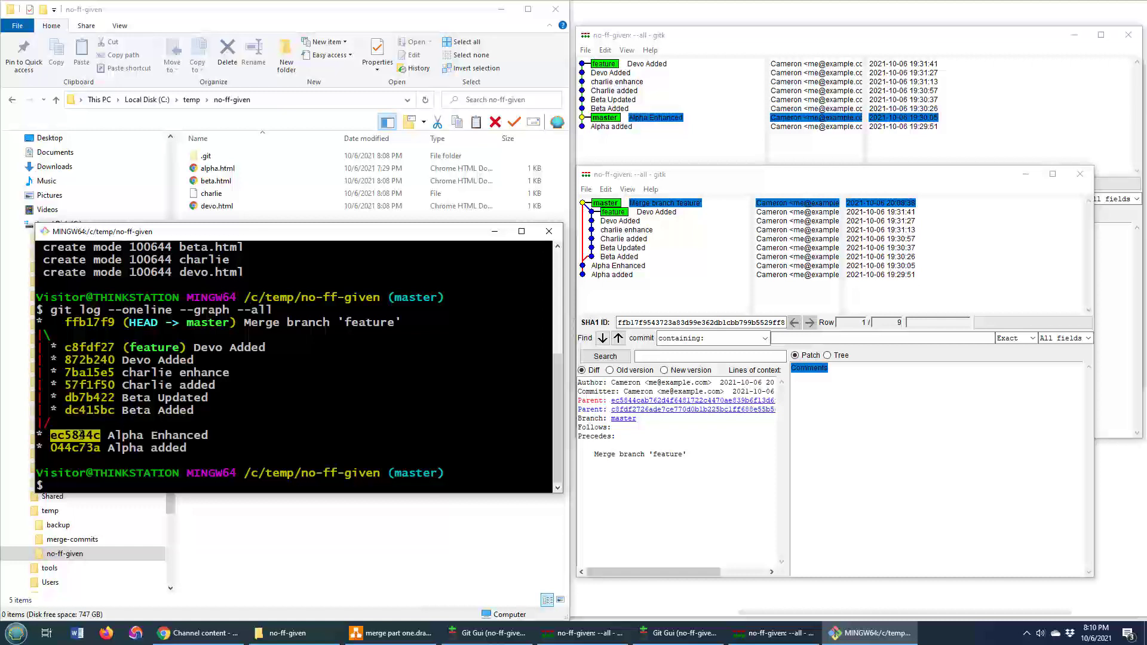
type("git reset")
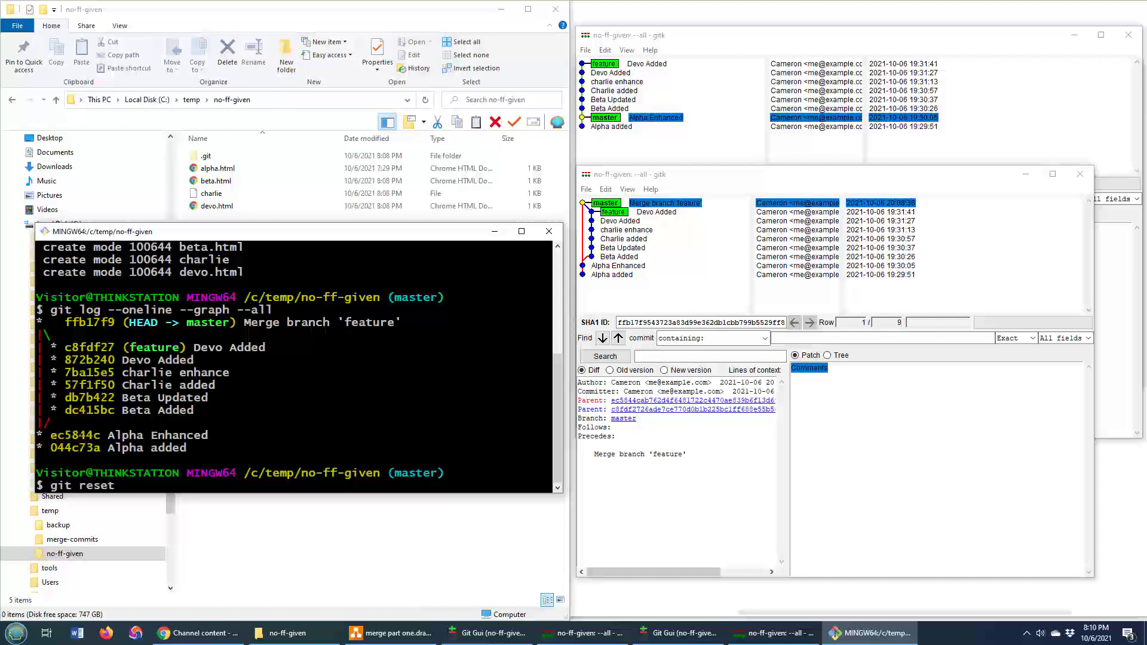
Step: Hard-reset master to commit ec5844c so the merge commit disappears
type("ec")
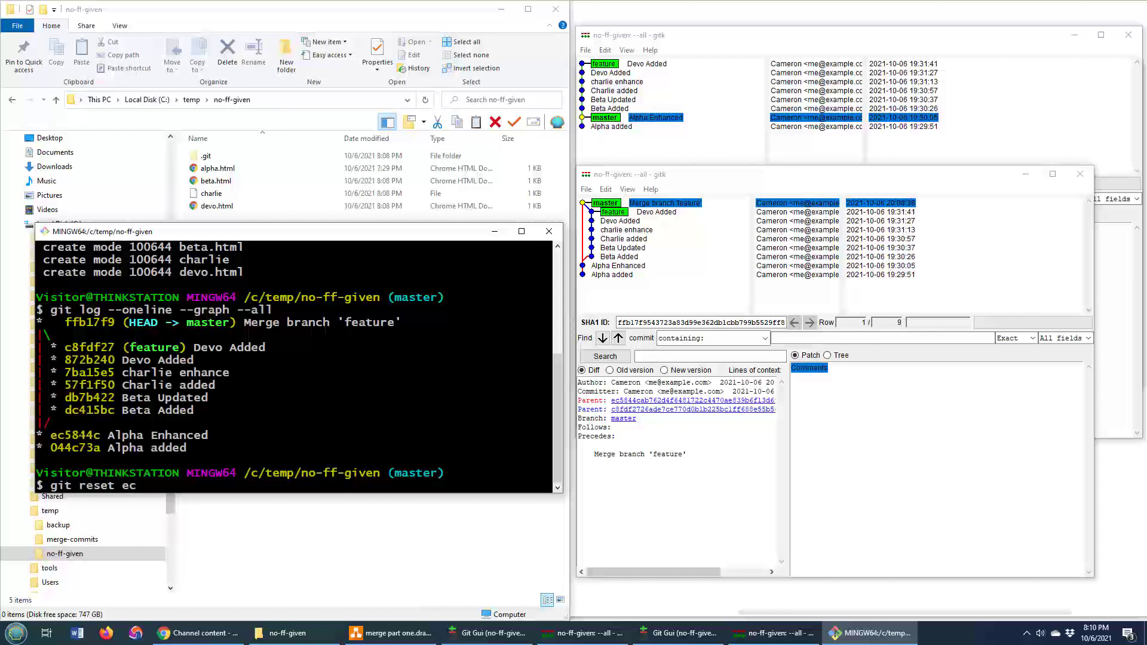
type("5844c --hard")
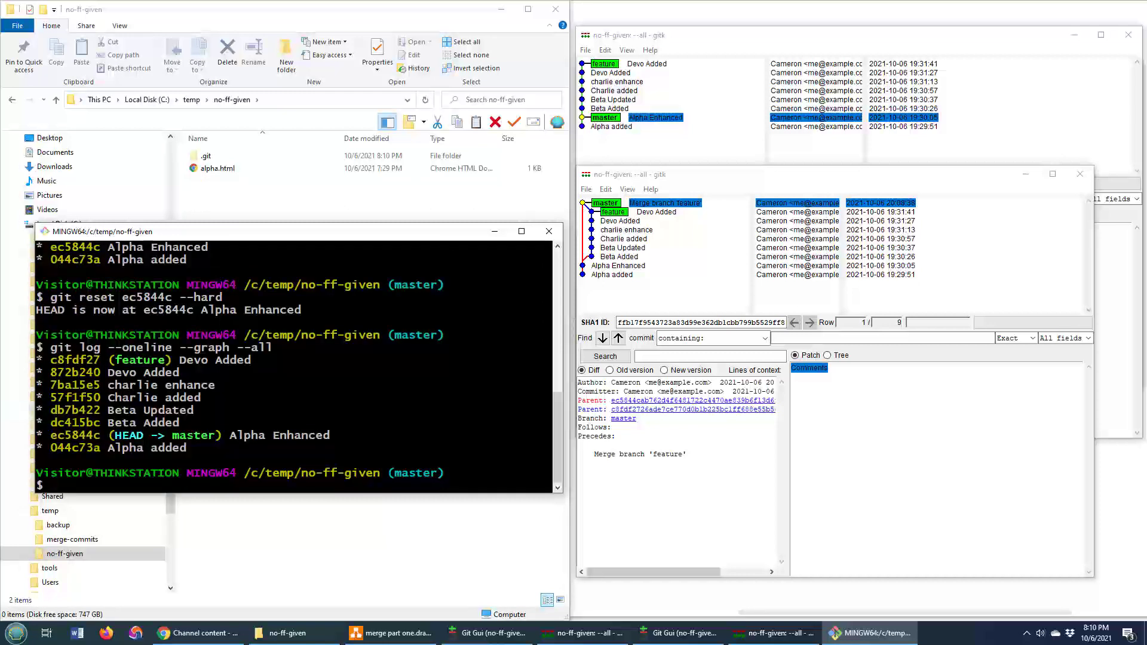
Step: Fast-forward merge feature into master, log the linear graph, and bring up the folder's context menu
type("git")
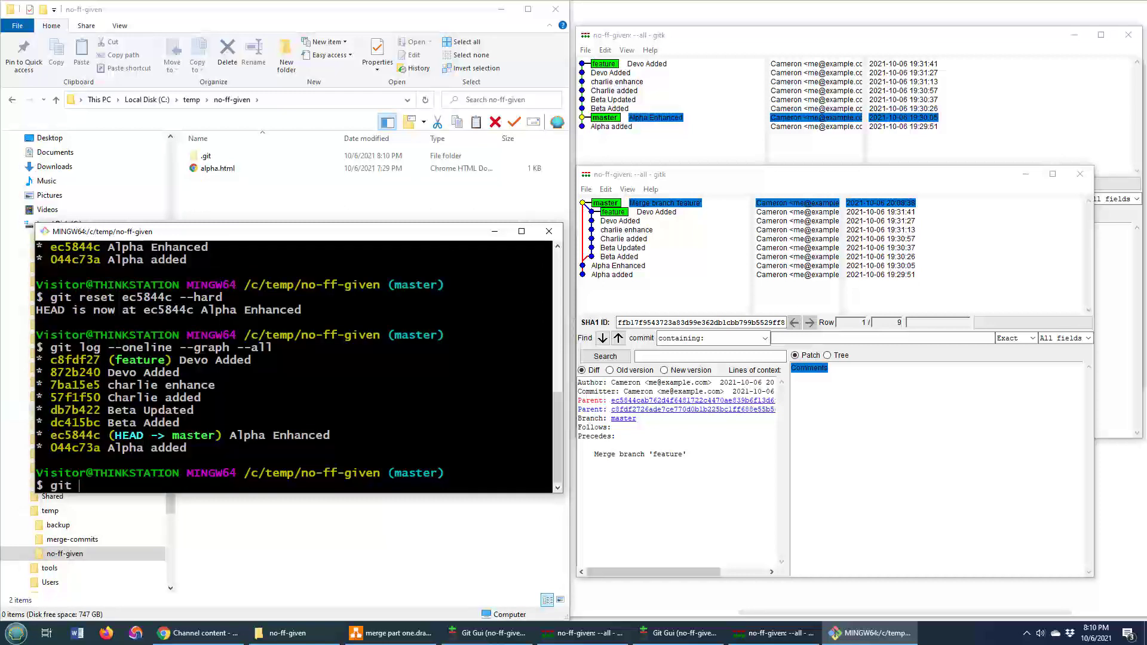
type("merge feature")
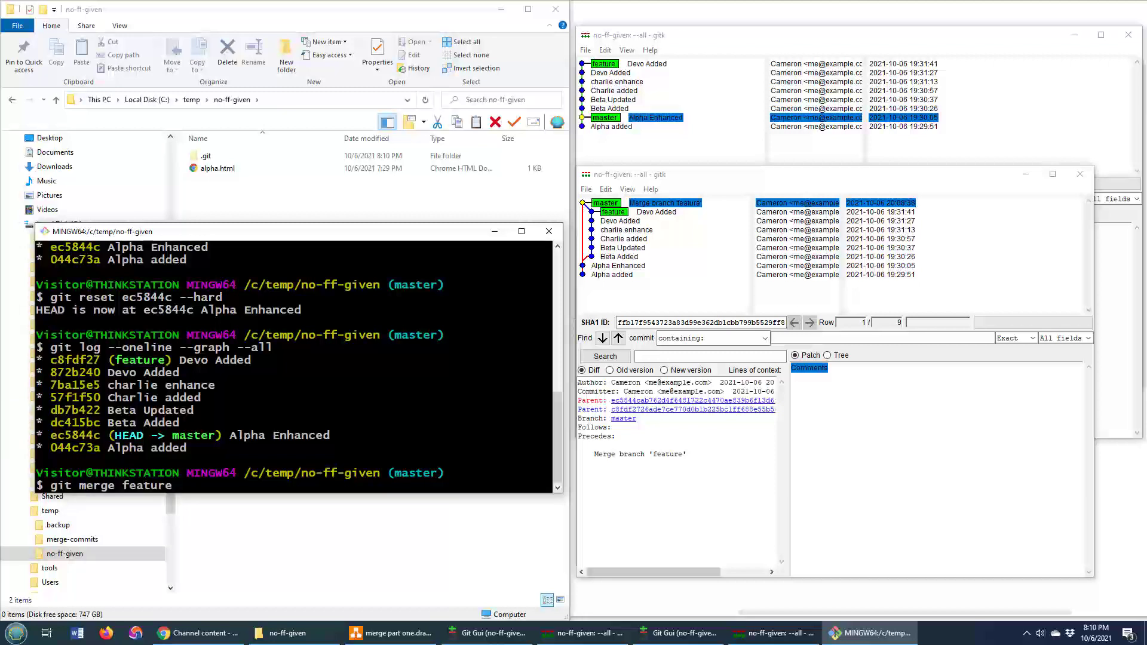
key("enter")
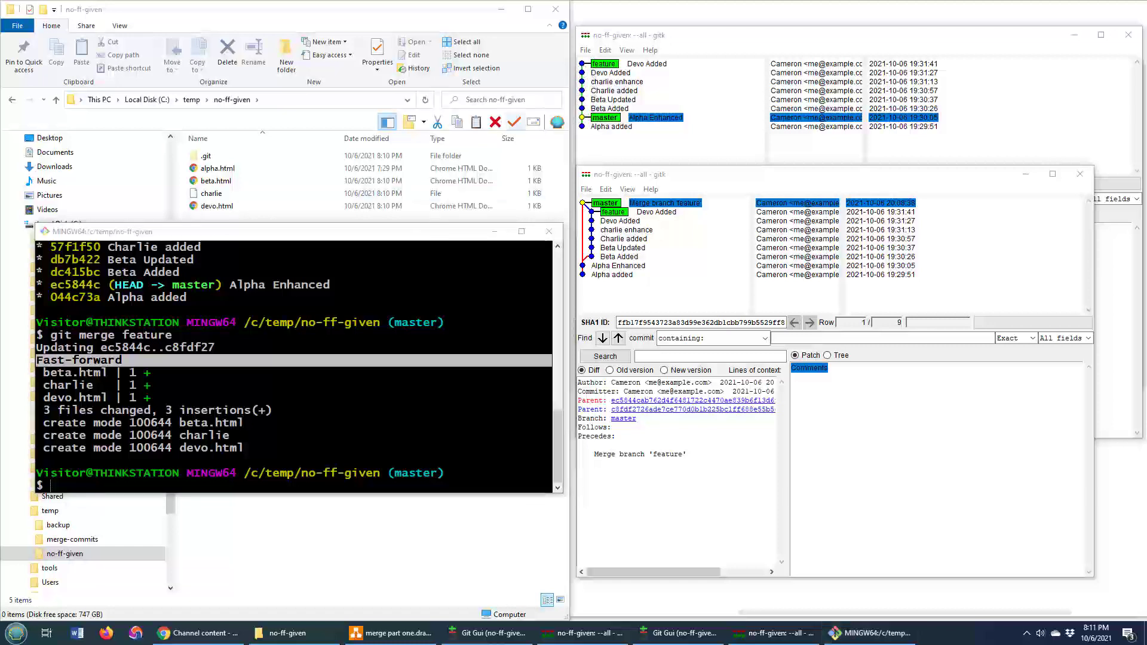
type("git merge feature")
type("git log --oneline --graph --all")
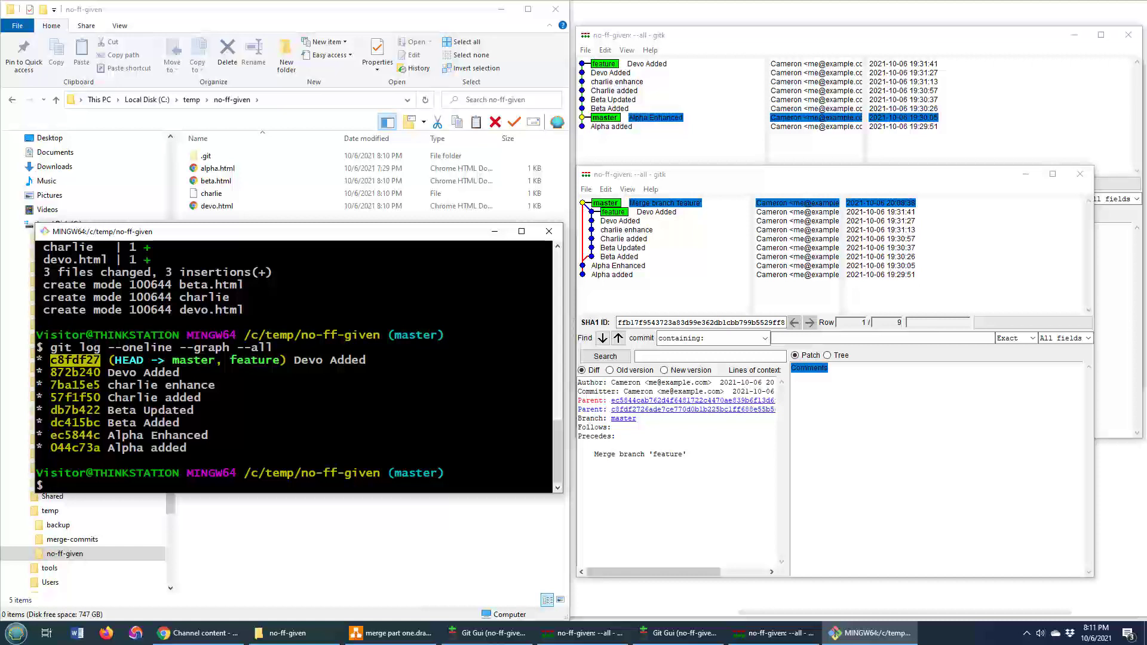
mouse_move(284, 553)
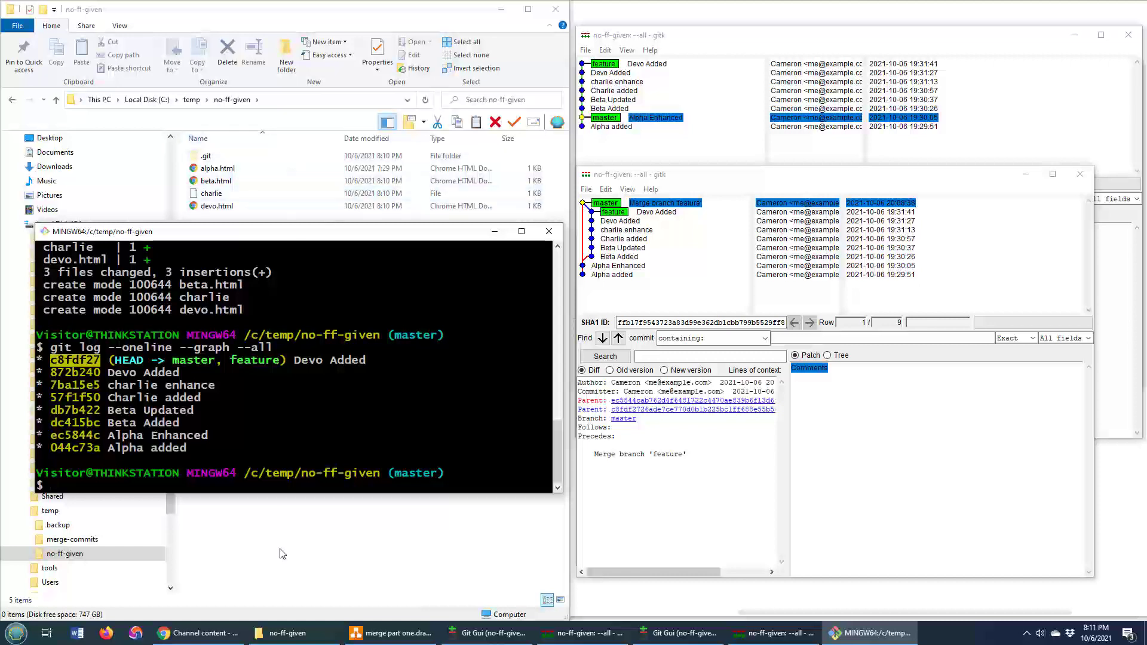
right_click(282, 552)
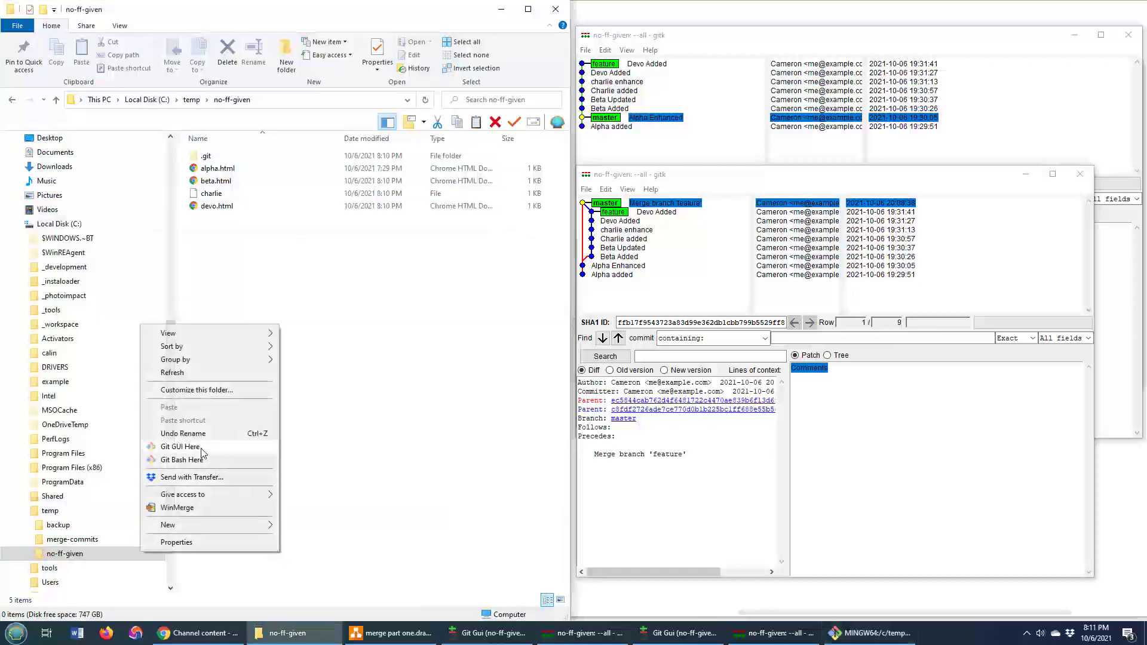